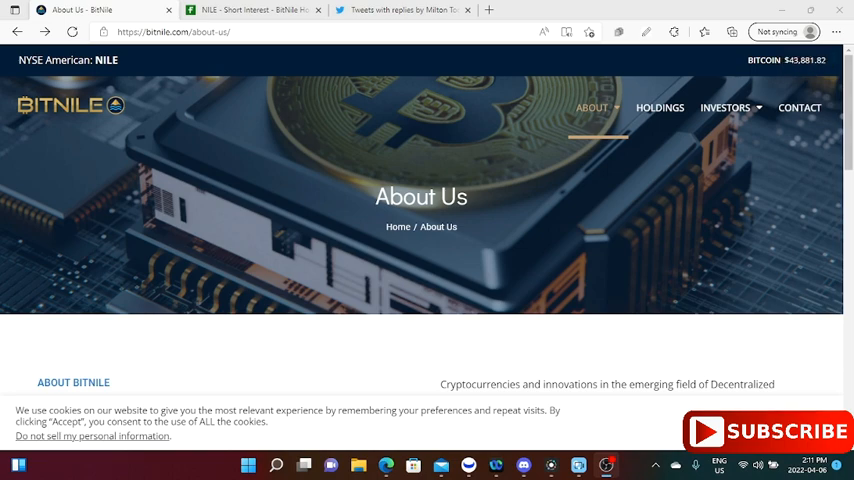
Read the April 5, 2022 BitNile $127 million data center and Bitcoin miner press release.
click(400, 8)
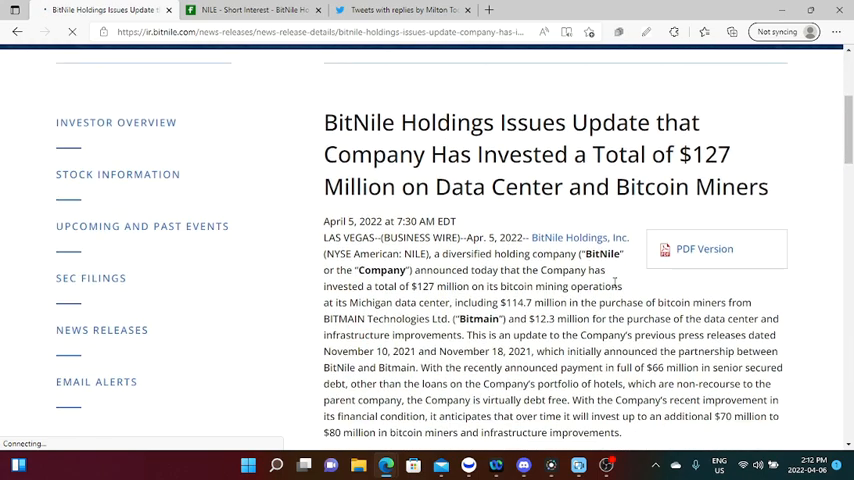
scroll(down, 3)
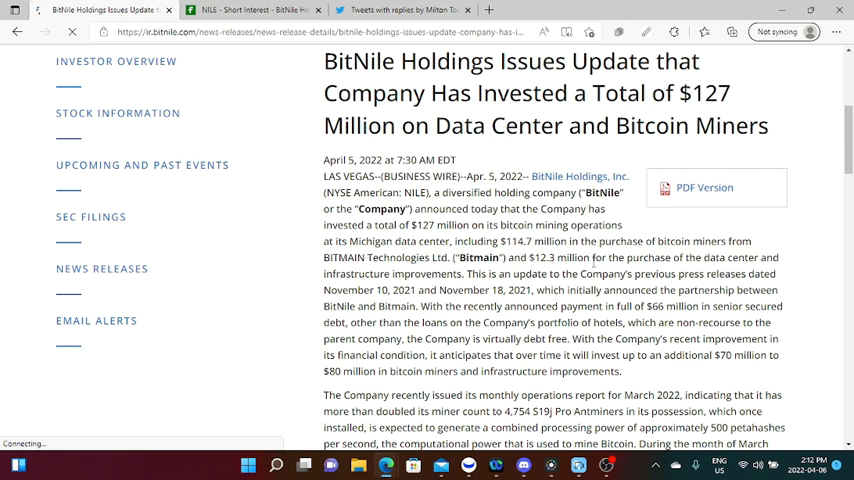
scroll(down, 3)
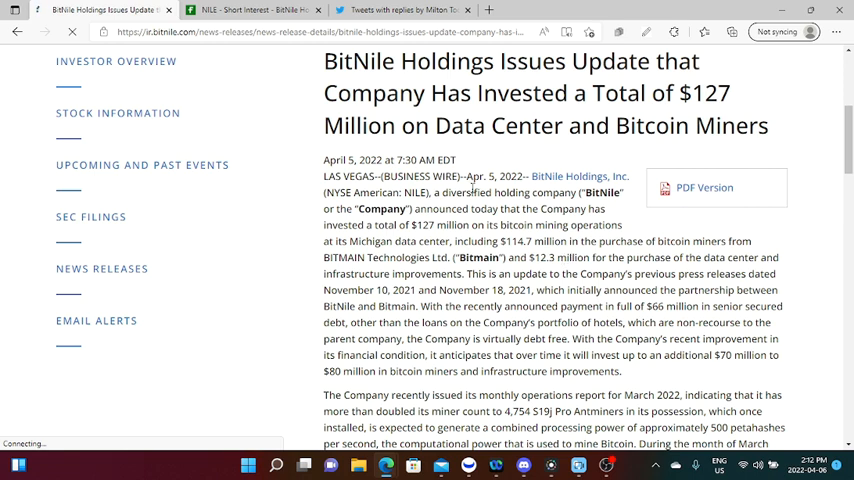
Scroll Milton Todd Ault III's Tweets & replies to his post on mining Bitcoin 24/7 like NILE.
click(400, 10)
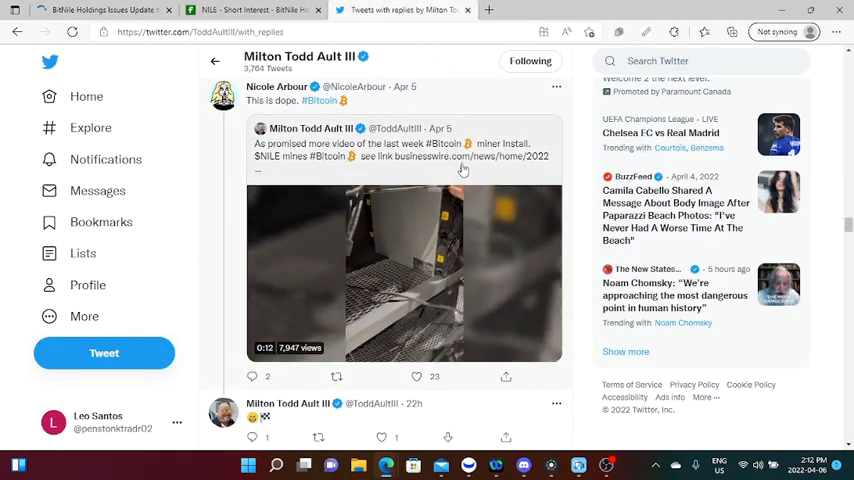
scroll(down, 3)
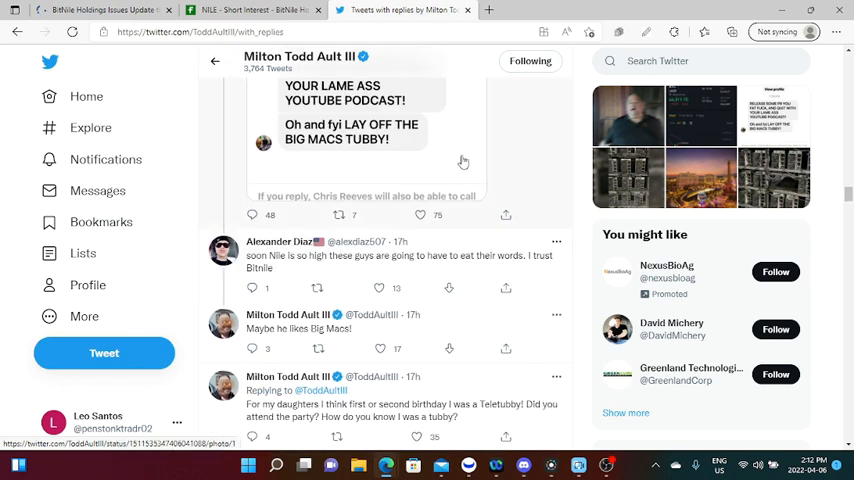
scroll(down, 3)
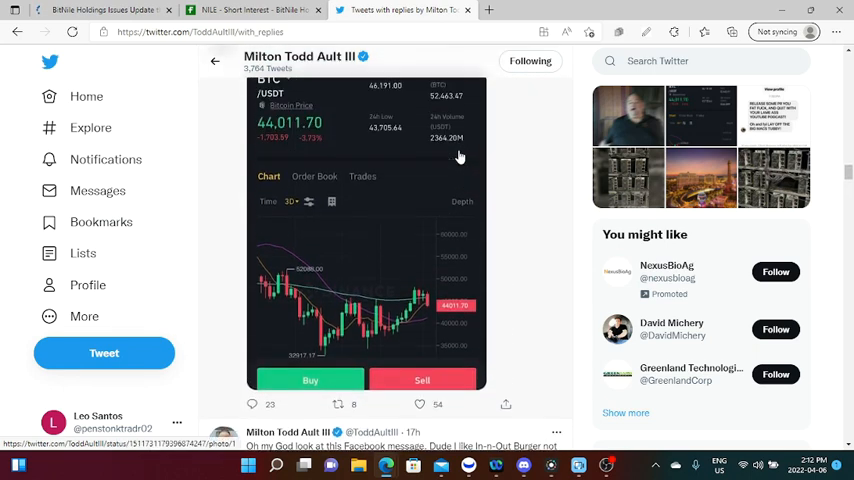
scroll(down, 3)
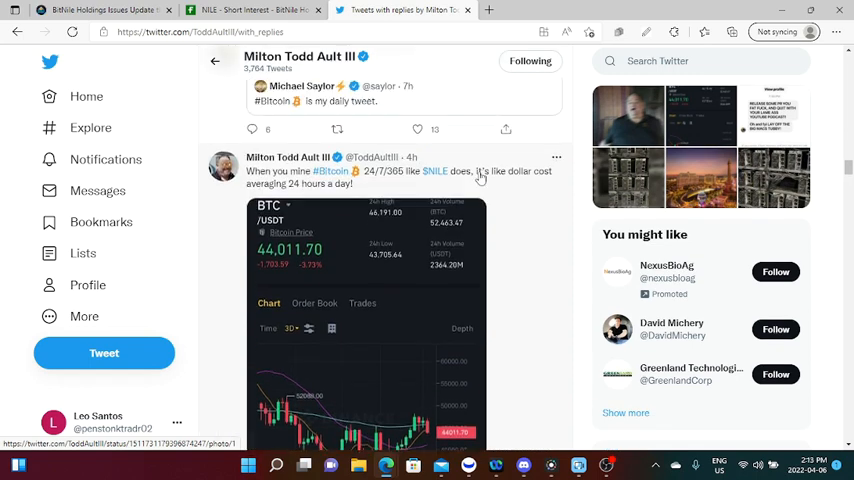
scroll(down, 3)
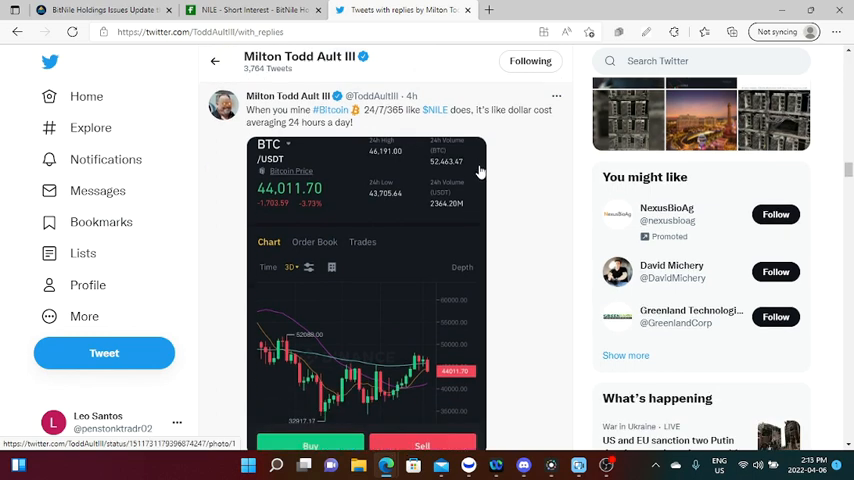
mouse_move(482, 204)
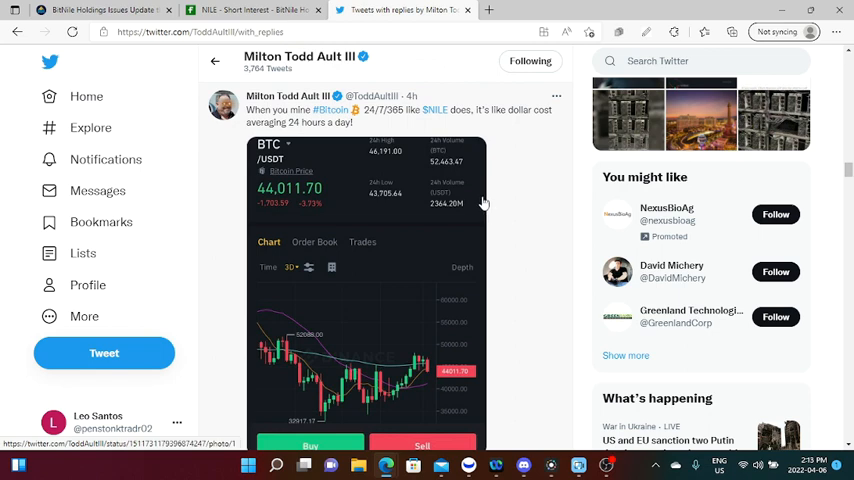
Return to the BitNile press release and read down to the Bitmain S19j Pro Antminer purchase details.
click(100, 10)
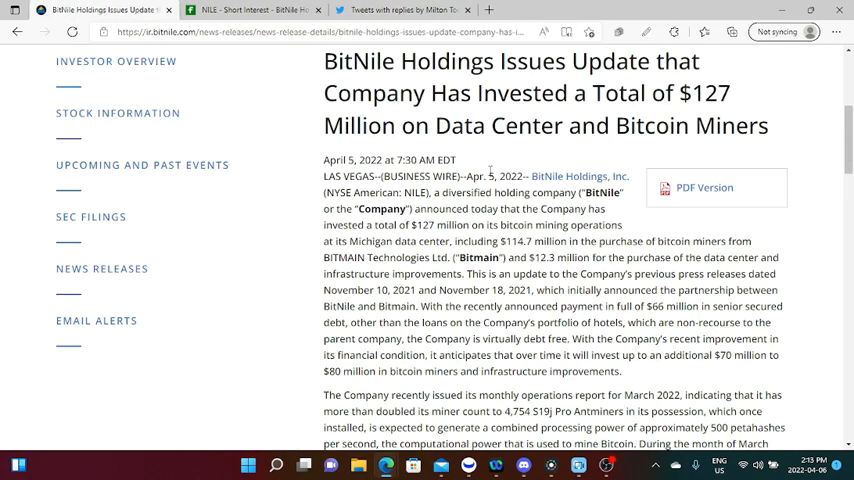
scroll(down, 3)
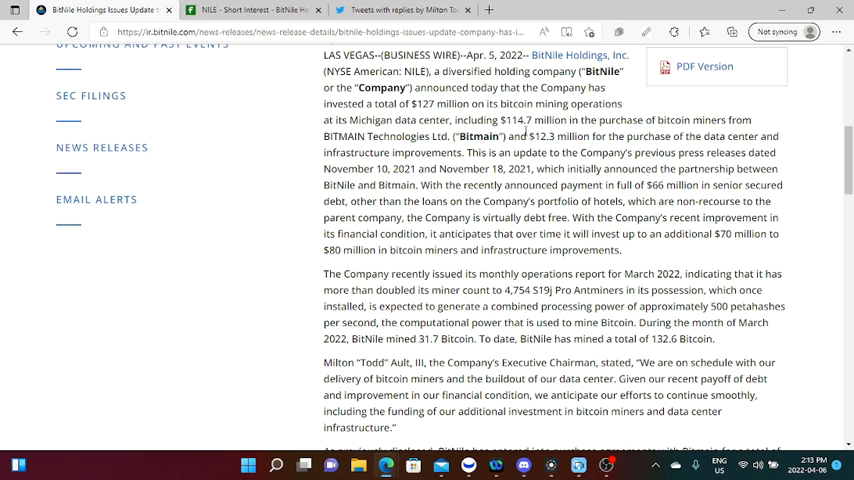
scroll(down, 3)
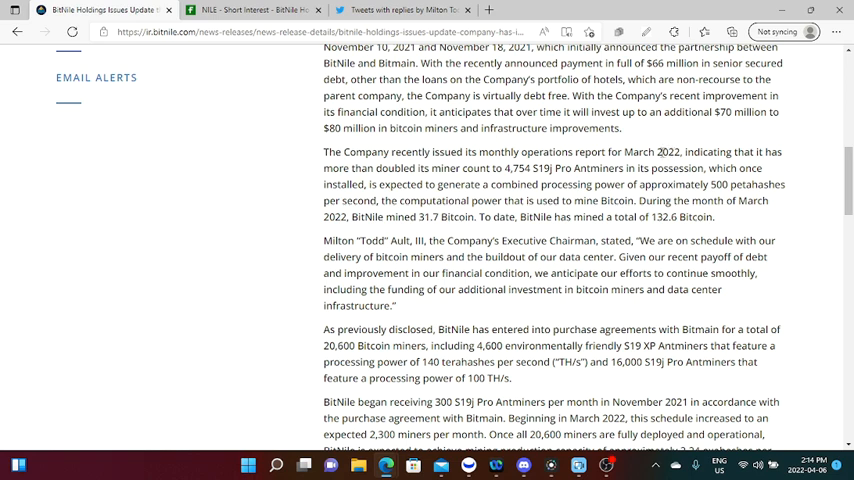
scroll(down, 3)
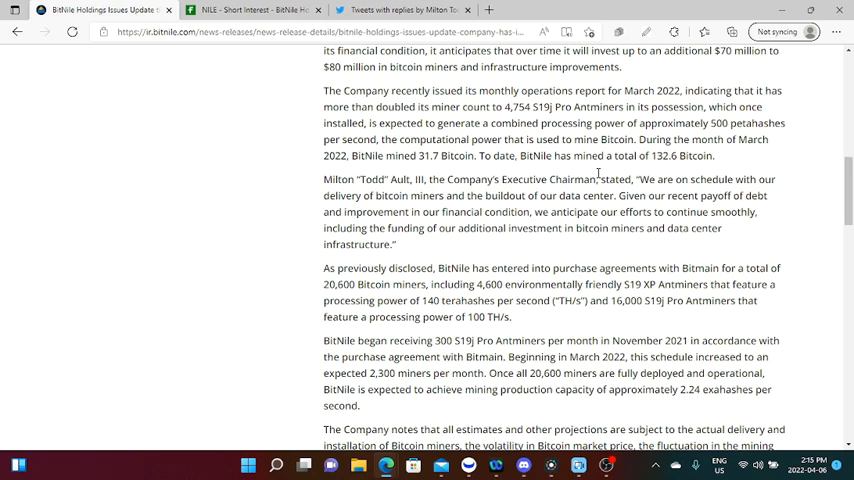
mouse_move(420, 172)
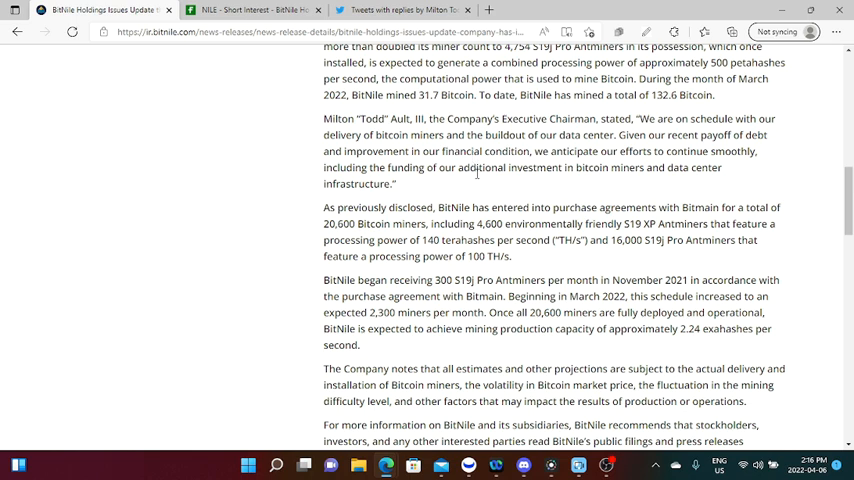
scroll(down, 3)
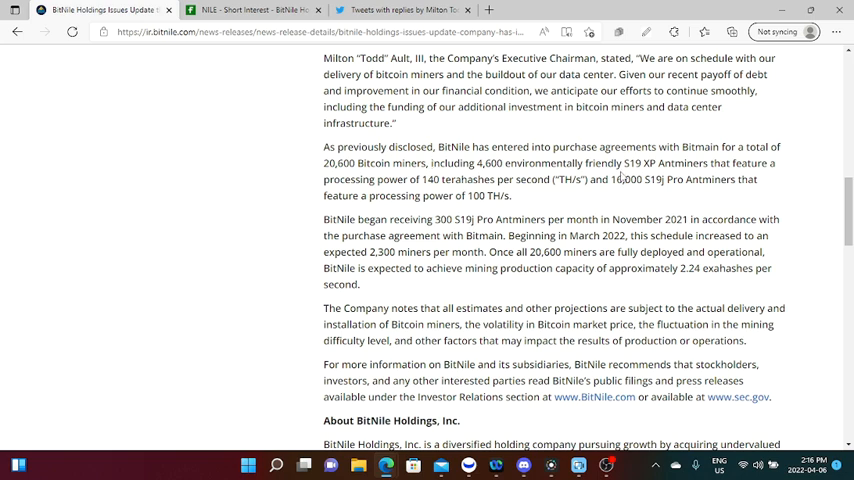
mouse_move(620, 172)
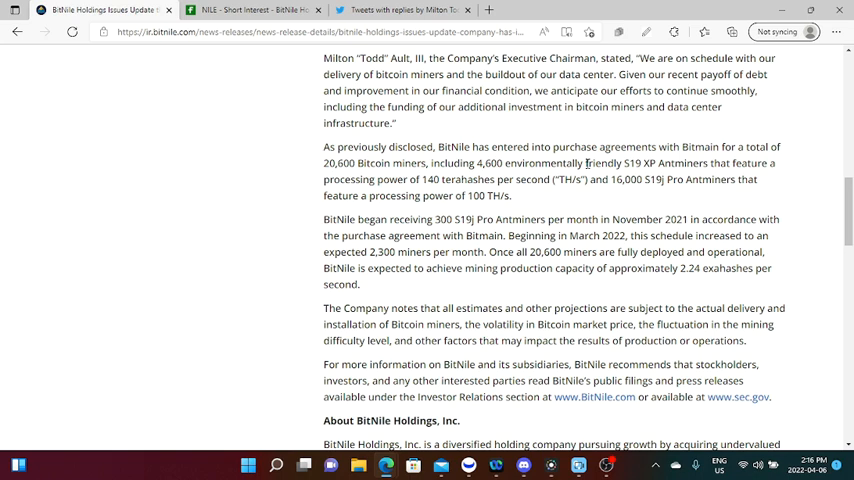
mouse_move(588, 164)
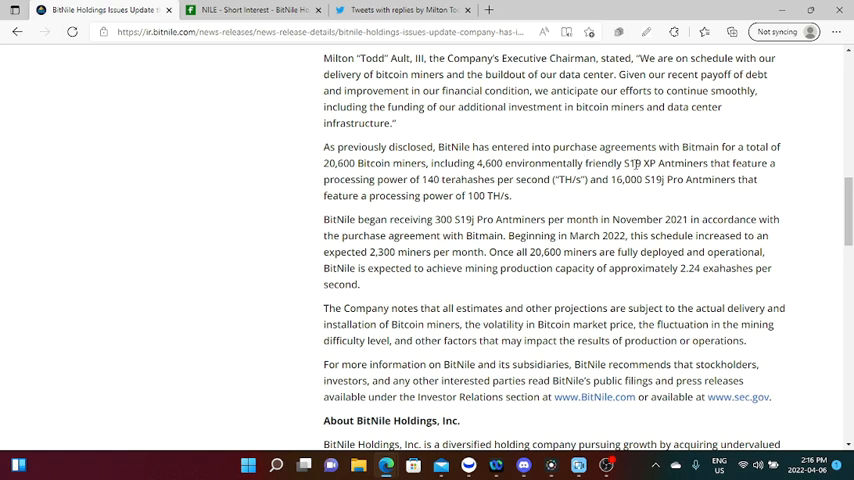
mouse_move(424, 182)
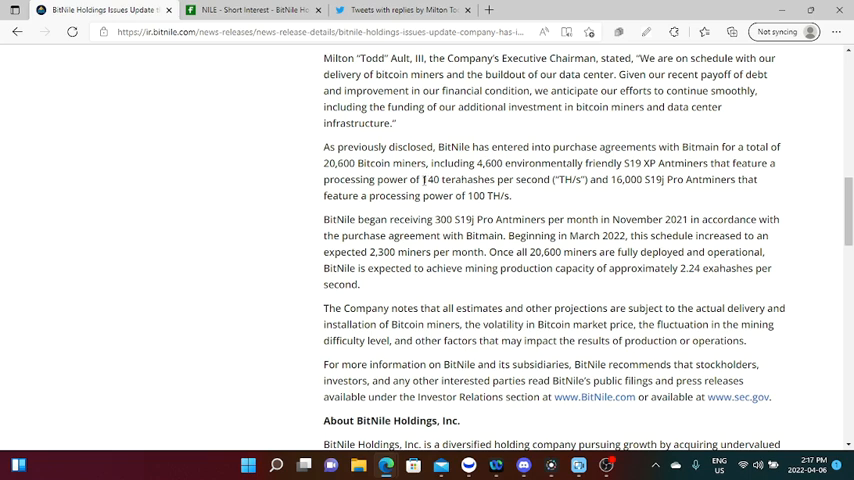
mouse_move(470, 196)
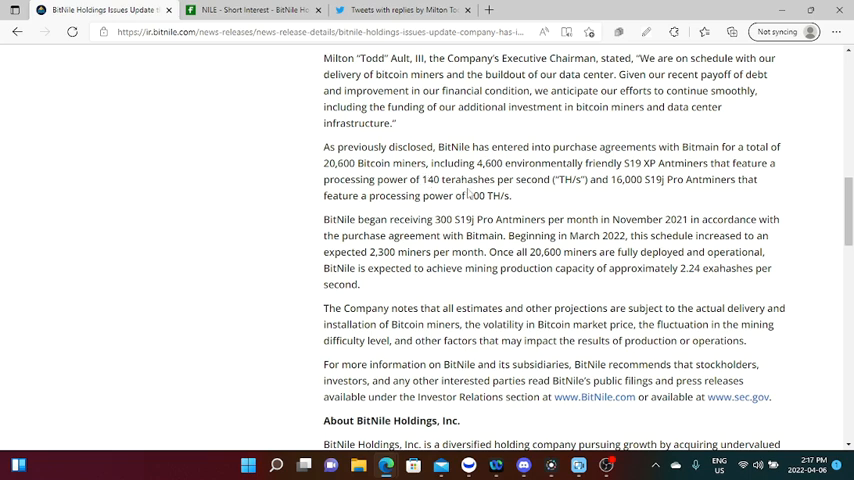
scroll(down, 3)
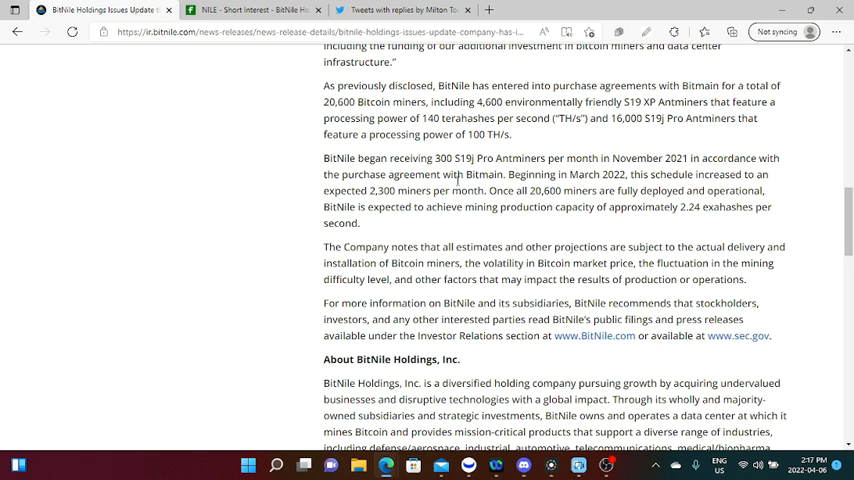
mouse_move(462, 180)
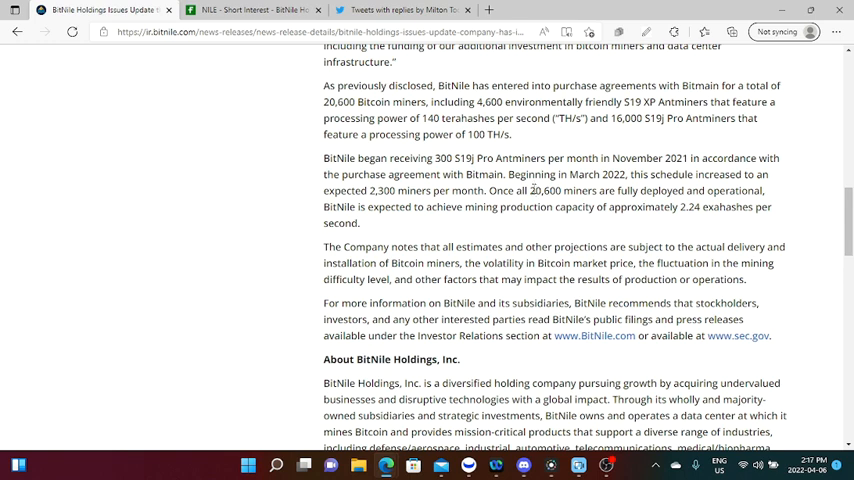
mouse_move(538, 188)
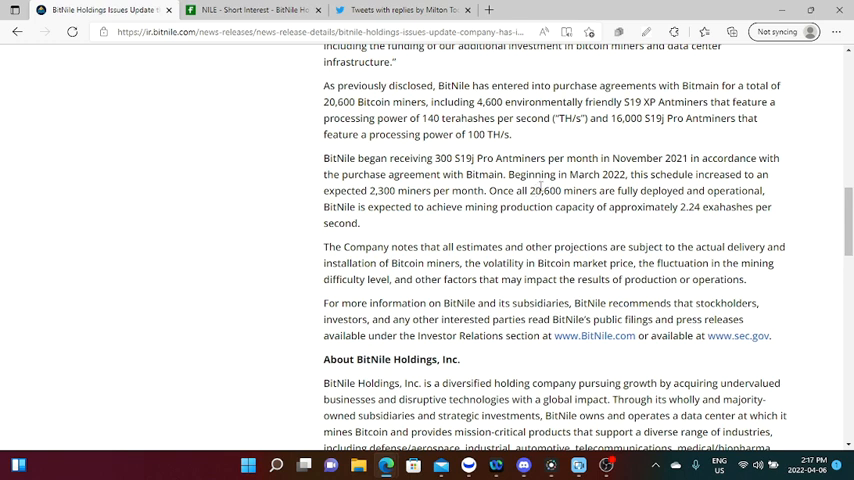
scroll(down, 3)
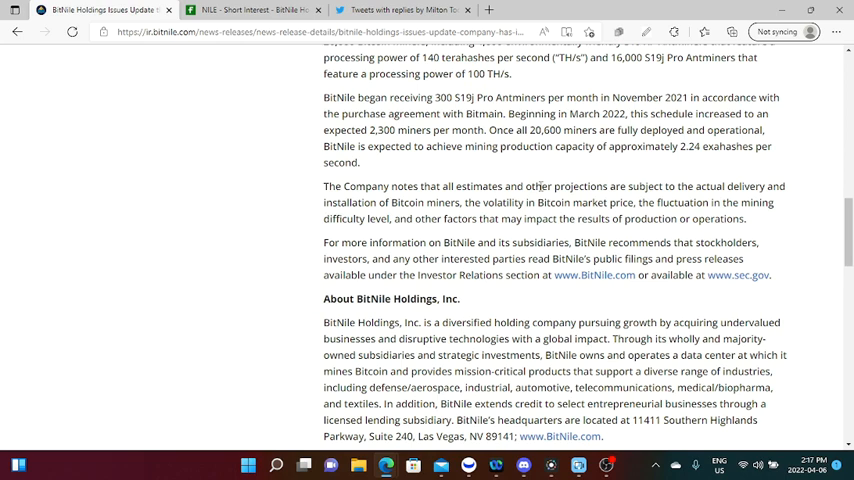
scroll(down, 3)
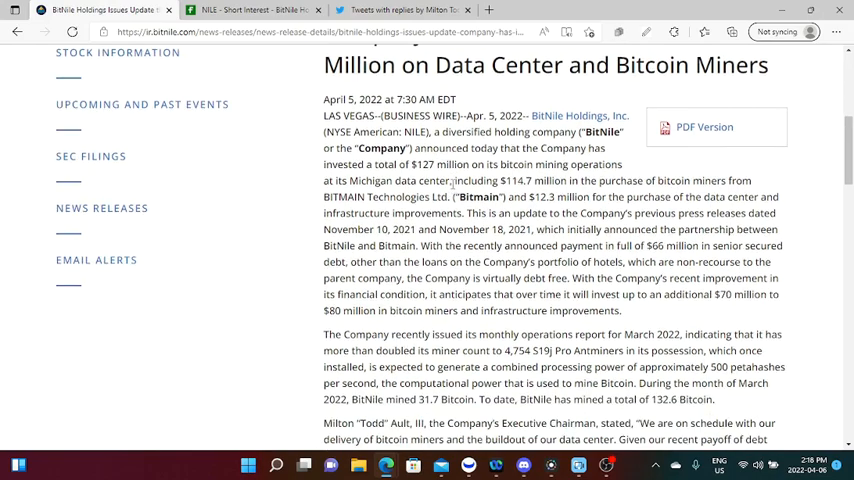
Scroll the press release briefly, ending back at its headline and opening paragraph.
scroll(down, 3)
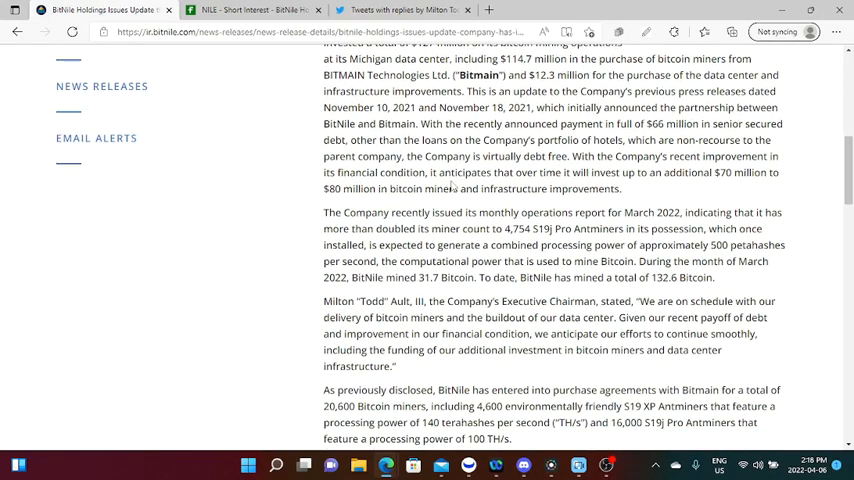
scroll(up, 3)
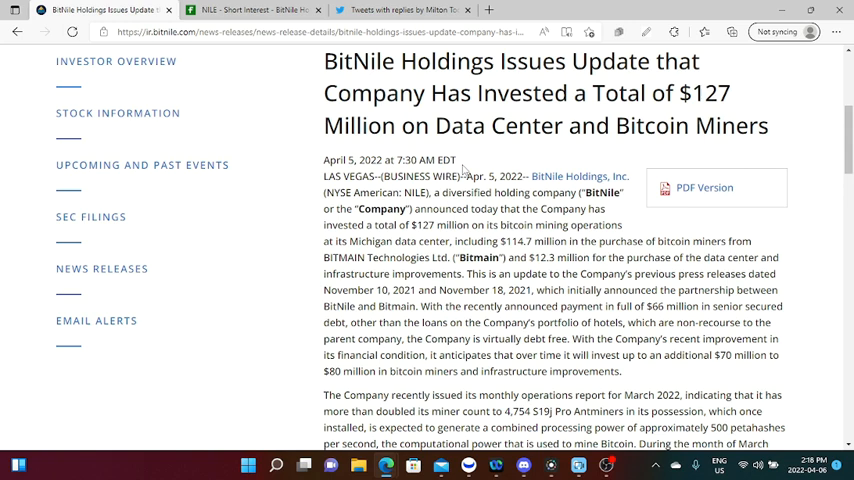
mouse_move(462, 168)
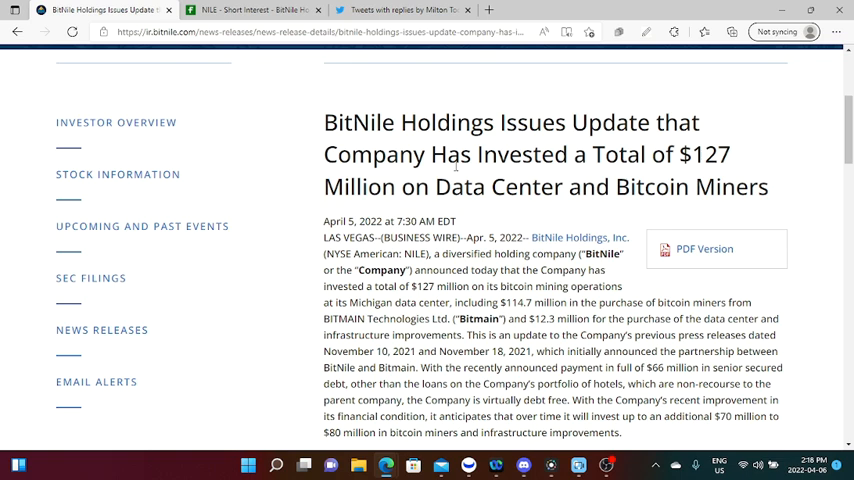
mouse_move(540, 410)
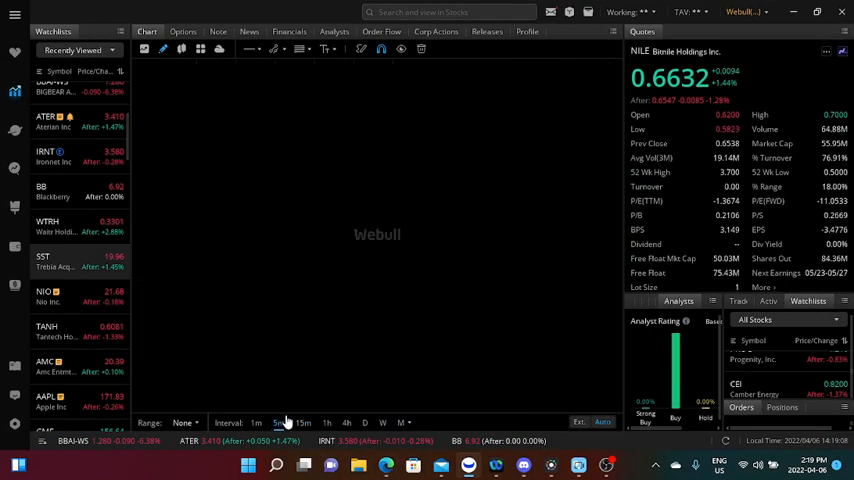
Show the NILE chart on an intraday interval with EMA, RSI and stochastic studies.
click(278, 422)
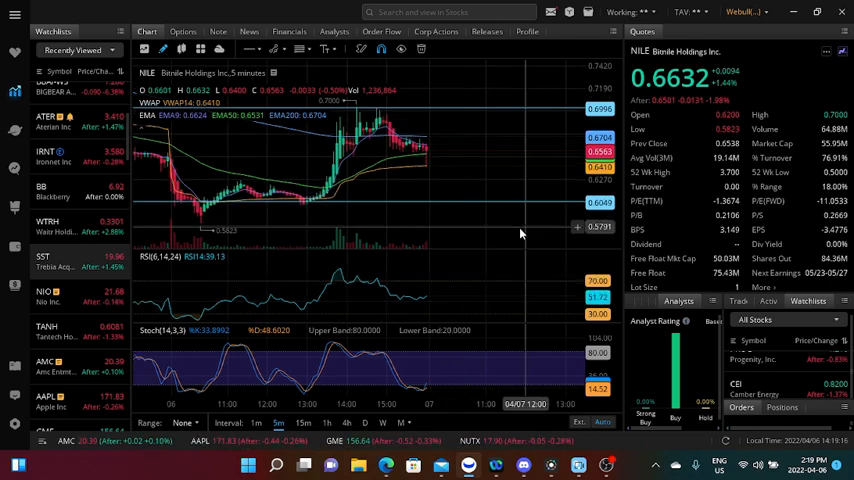
mouse_move(496, 234)
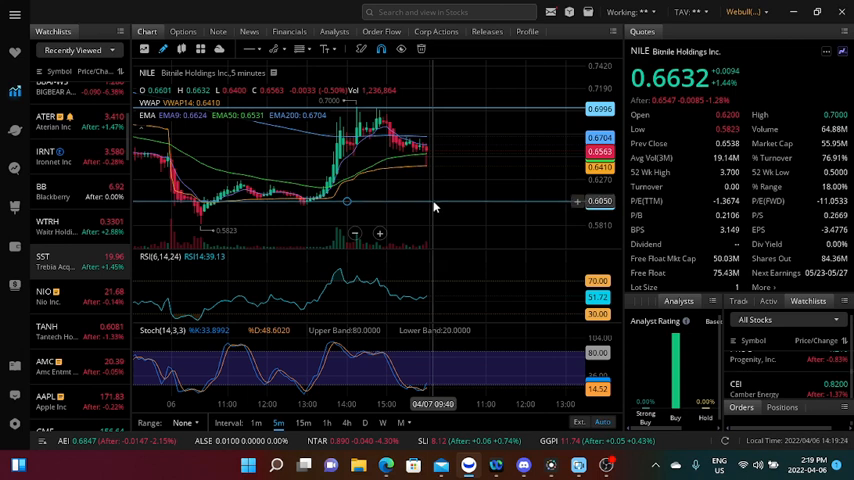
mouse_move(416, 156)
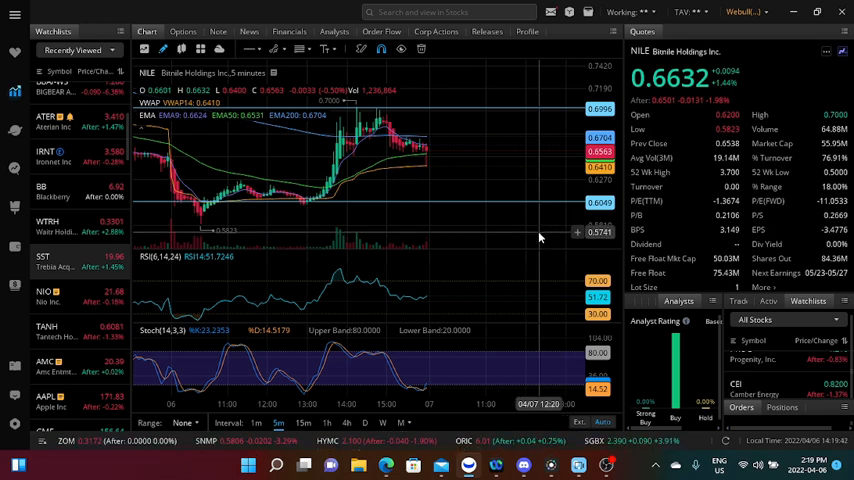
mouse_move(540, 236)
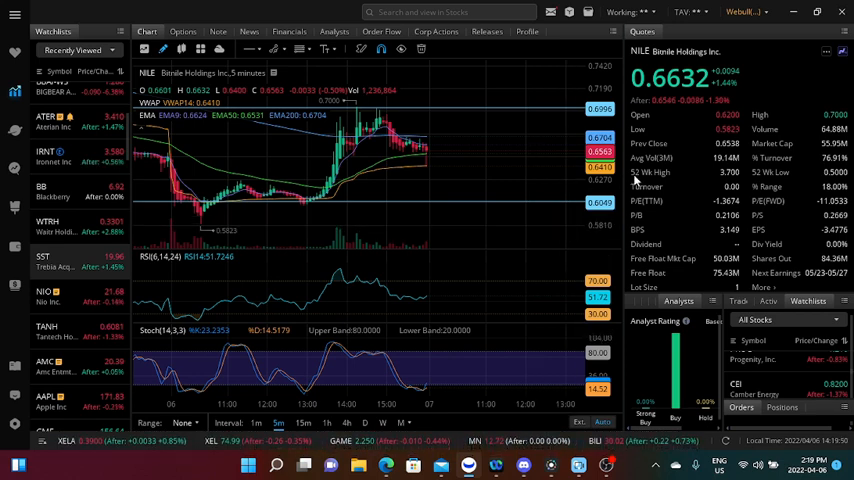
mouse_move(456, 218)
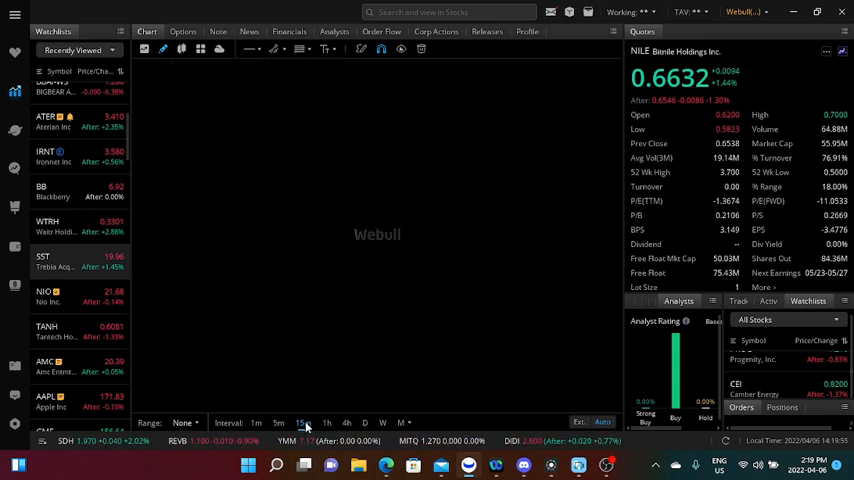
Switch the NILE chart to the 1D daily timeframe, keeping EMA, RSI and stochastic studies.
click(304, 422)
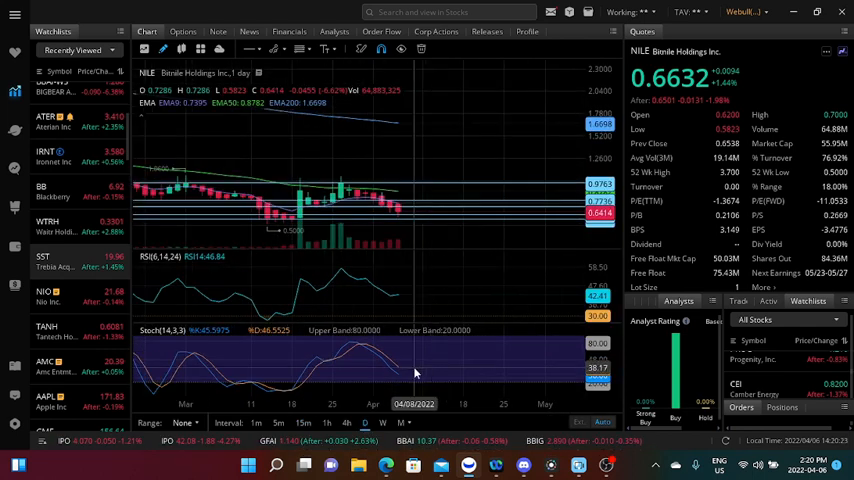
mouse_move(404, 336)
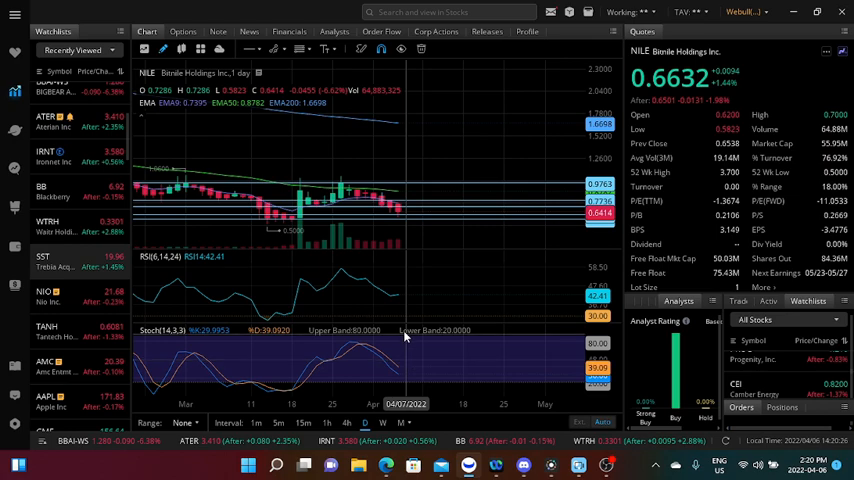
mouse_move(408, 300)
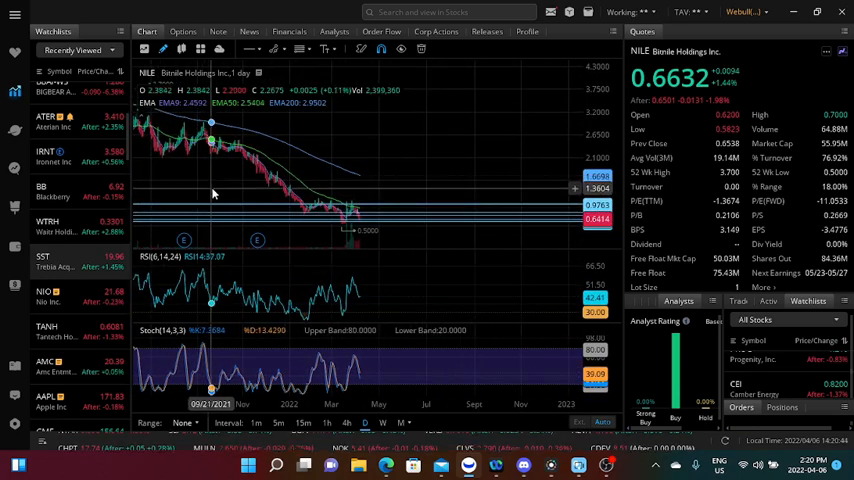
mouse_move(270, 190)
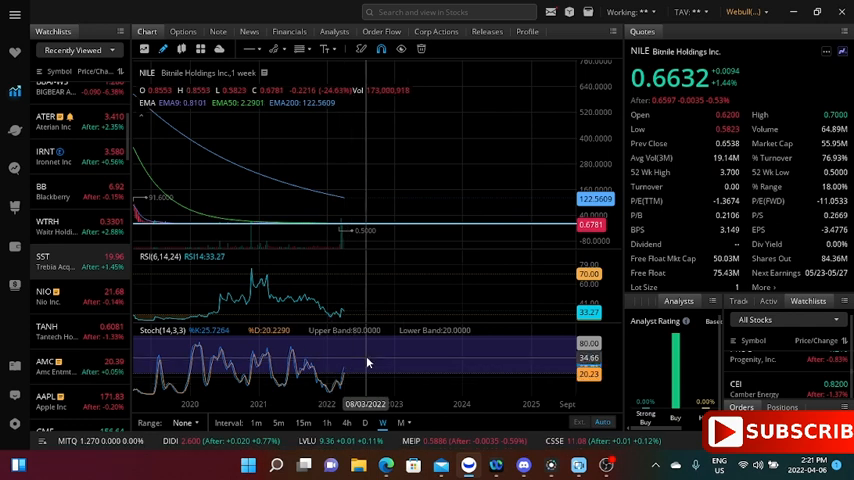
mouse_move(362, 360)
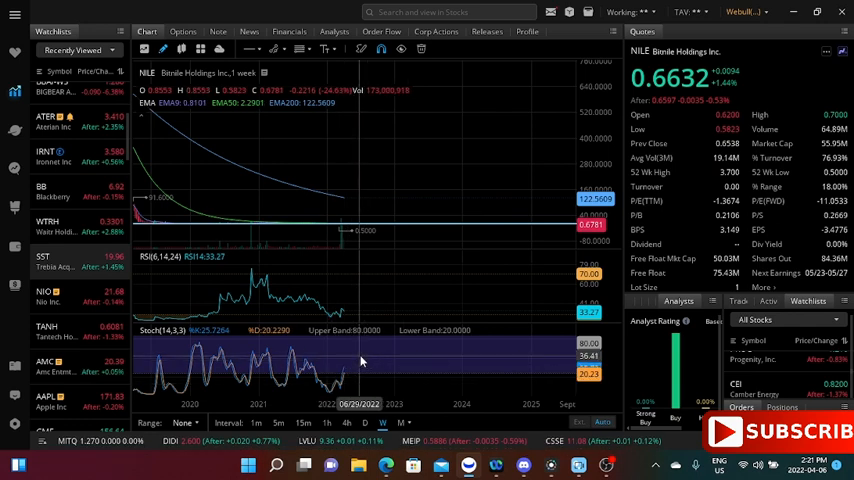
mouse_move(396, 376)
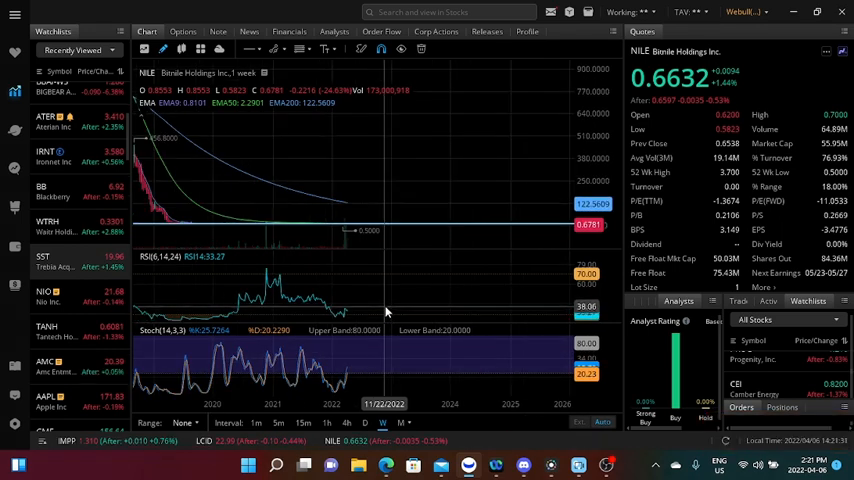
mouse_move(388, 312)
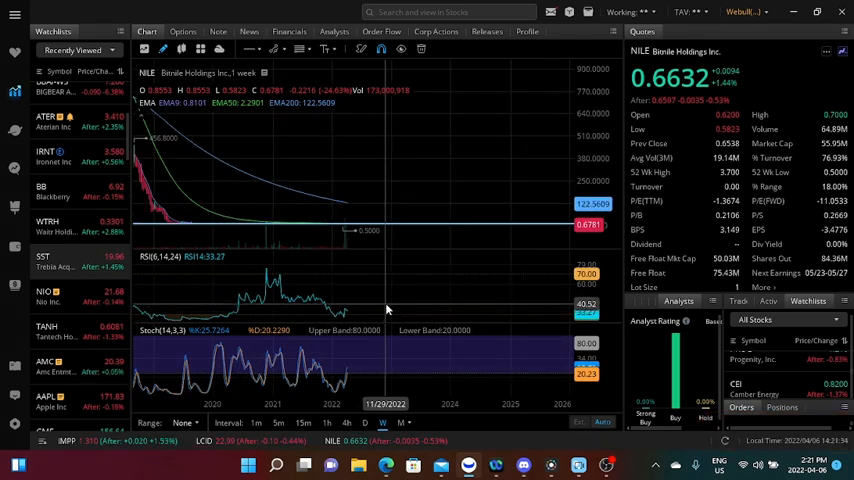